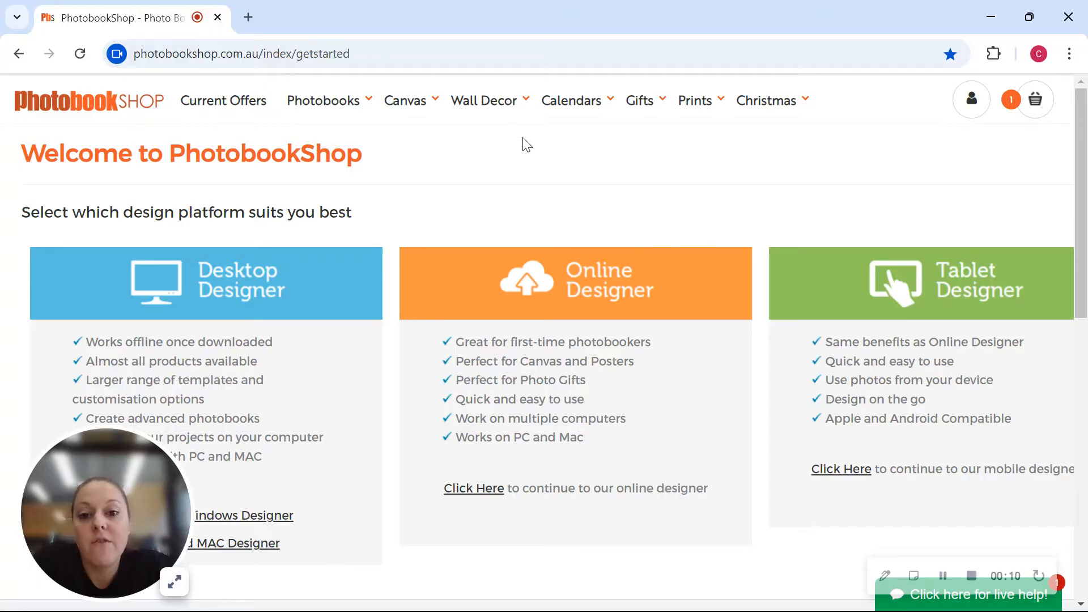
pyautogui.moveTo(531, 138)
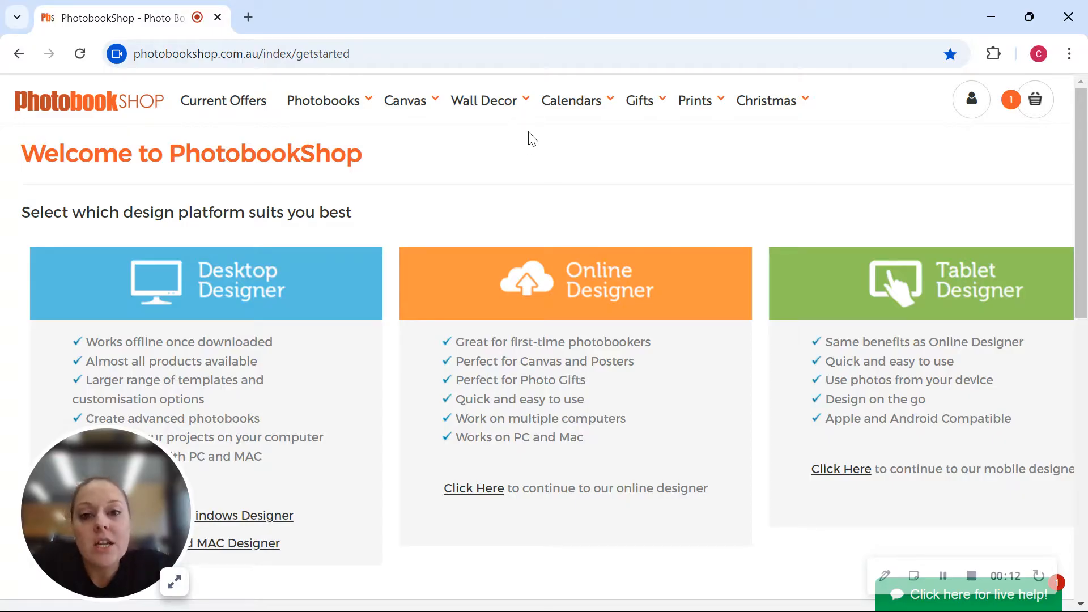
# Reach the Framed Canvas page from the Canvas menu and view its Shape and Size choices.
pyautogui.click(570, 101)
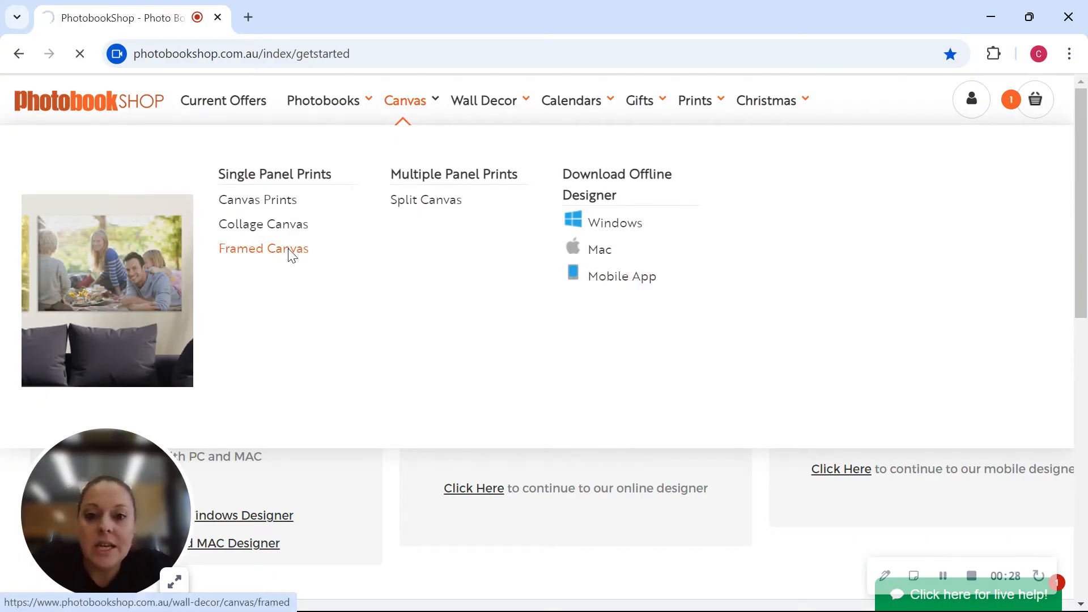
pyautogui.click(263, 248)
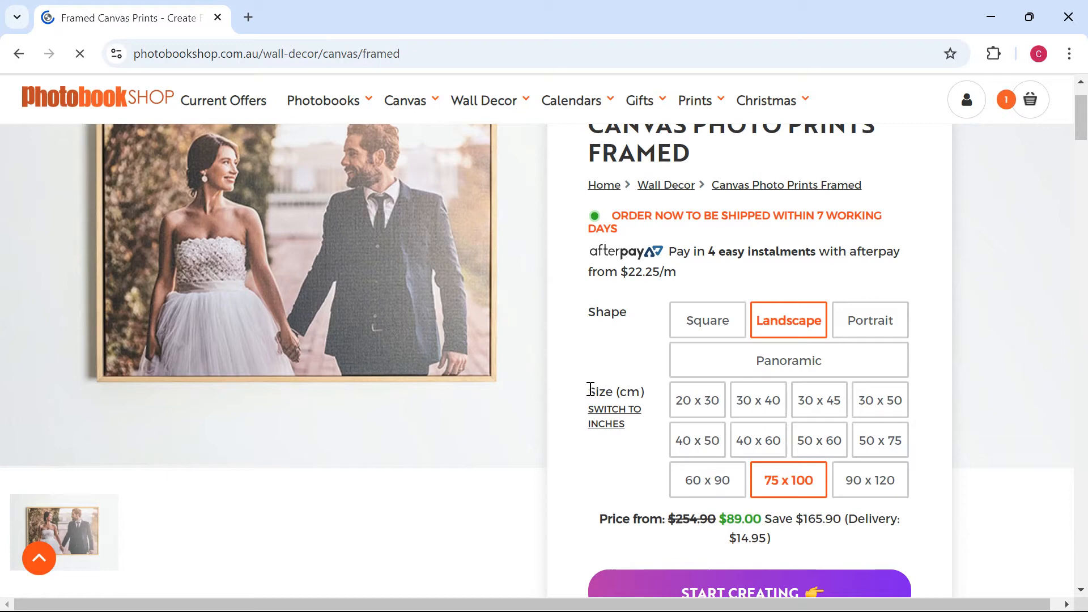
pyautogui.scroll(-3)
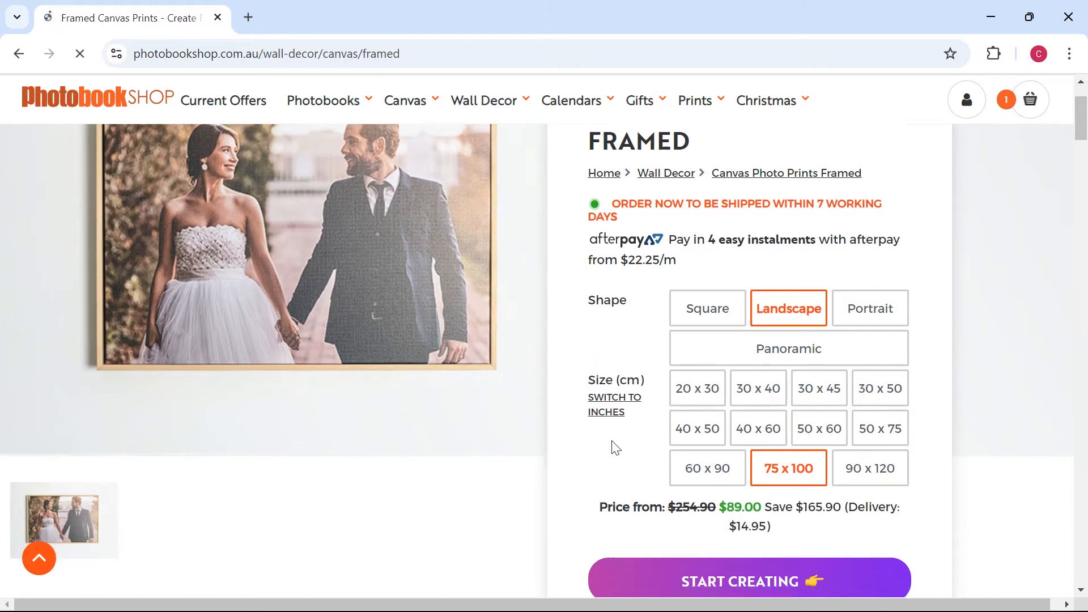
pyautogui.scroll(-3)
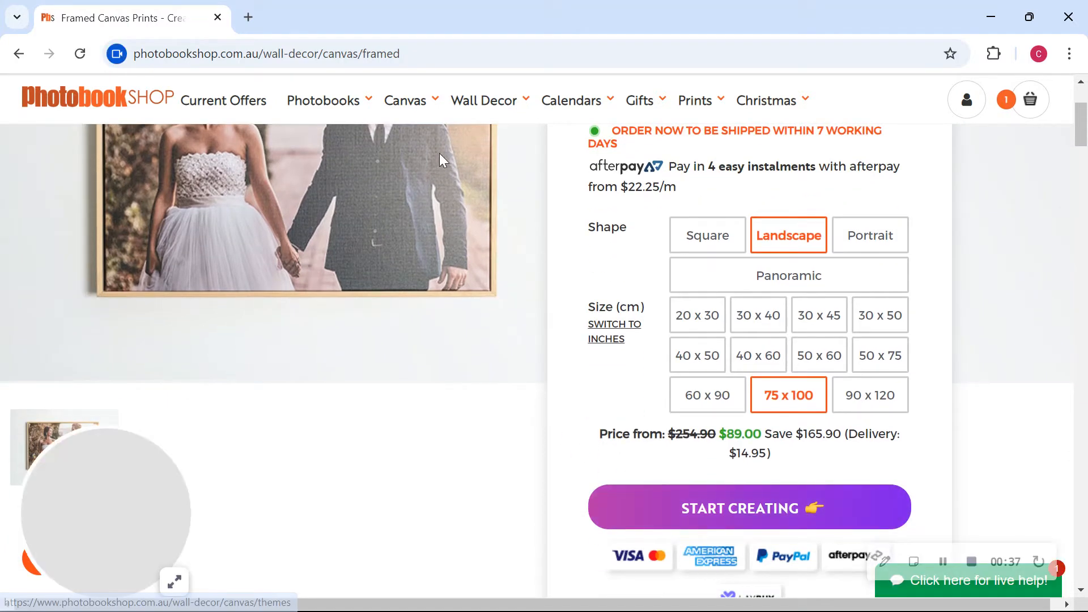
pyautogui.click(406, 101)
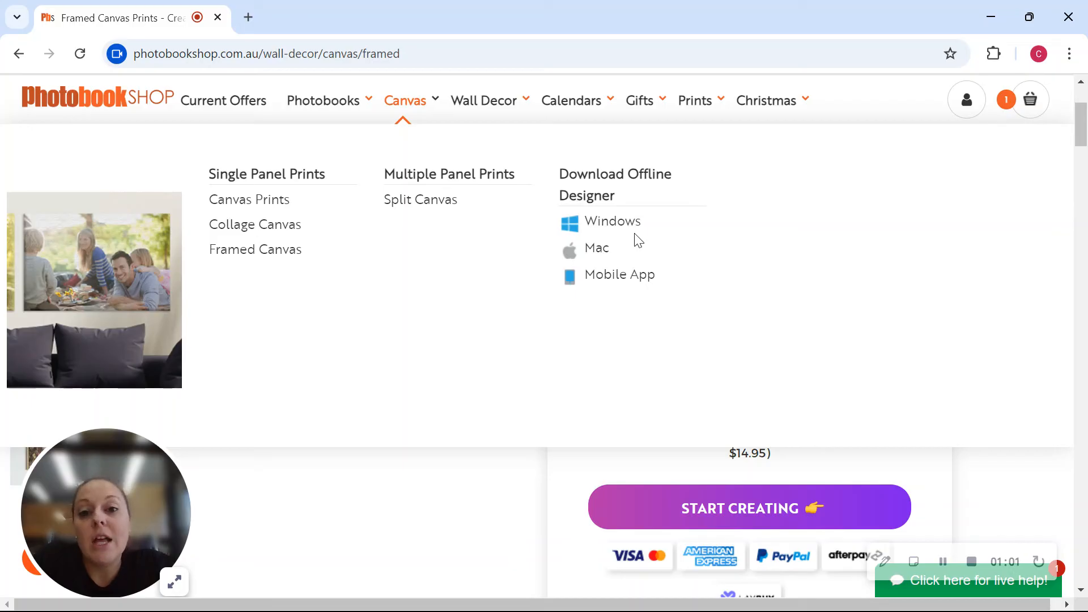
pyautogui.moveTo(627, 229)
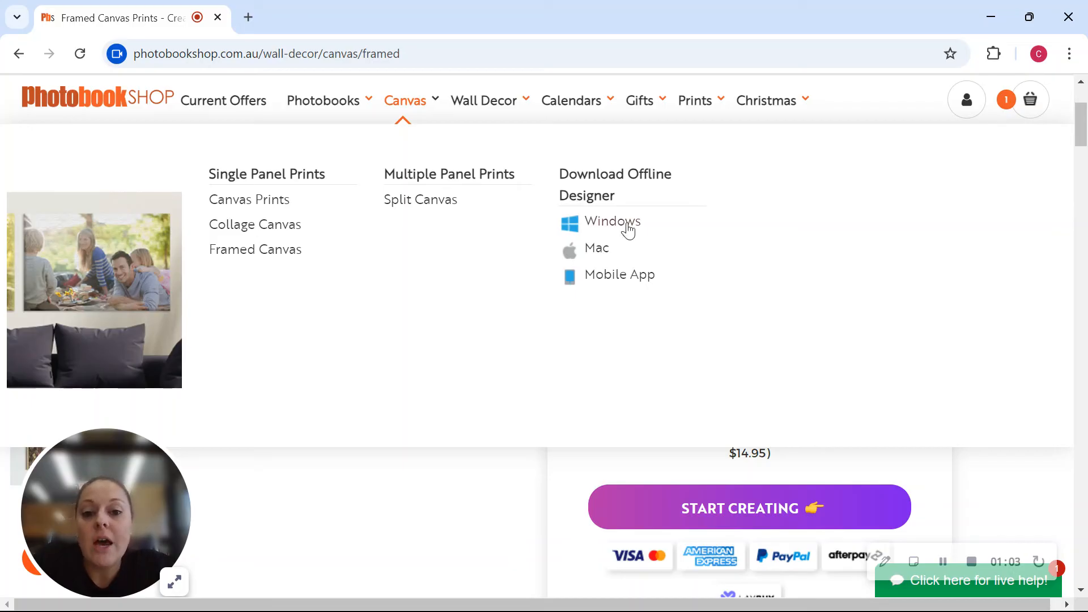
pyautogui.moveTo(612, 221)
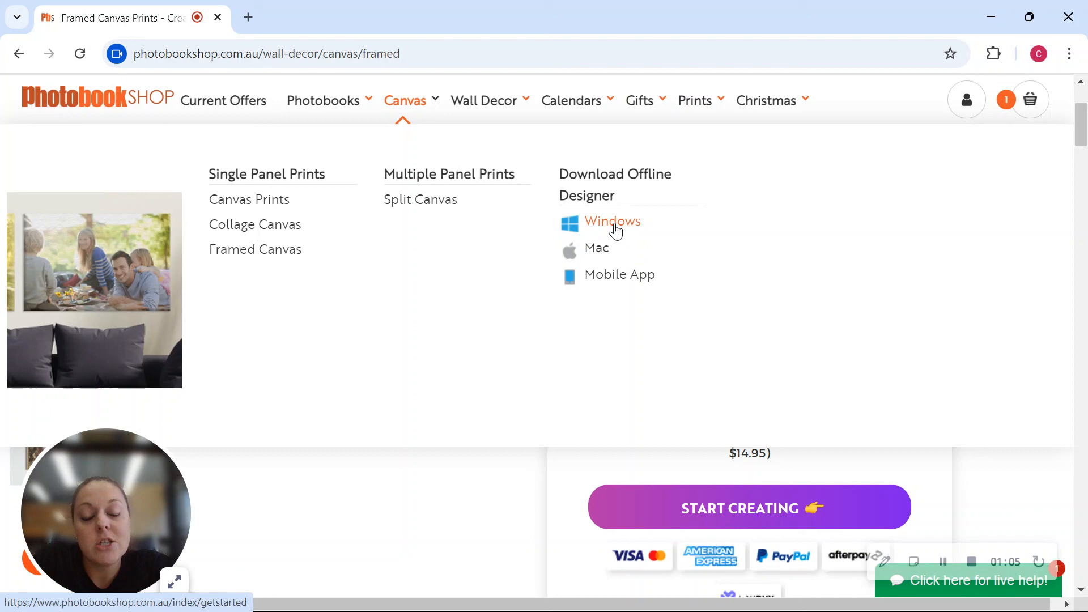
pyautogui.moveTo(623, 230)
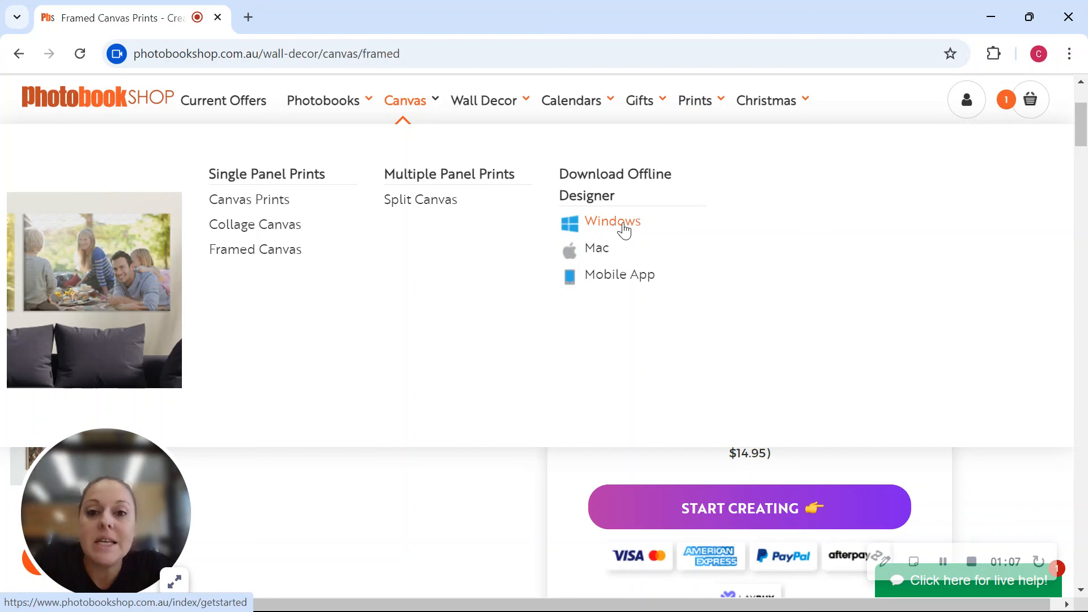